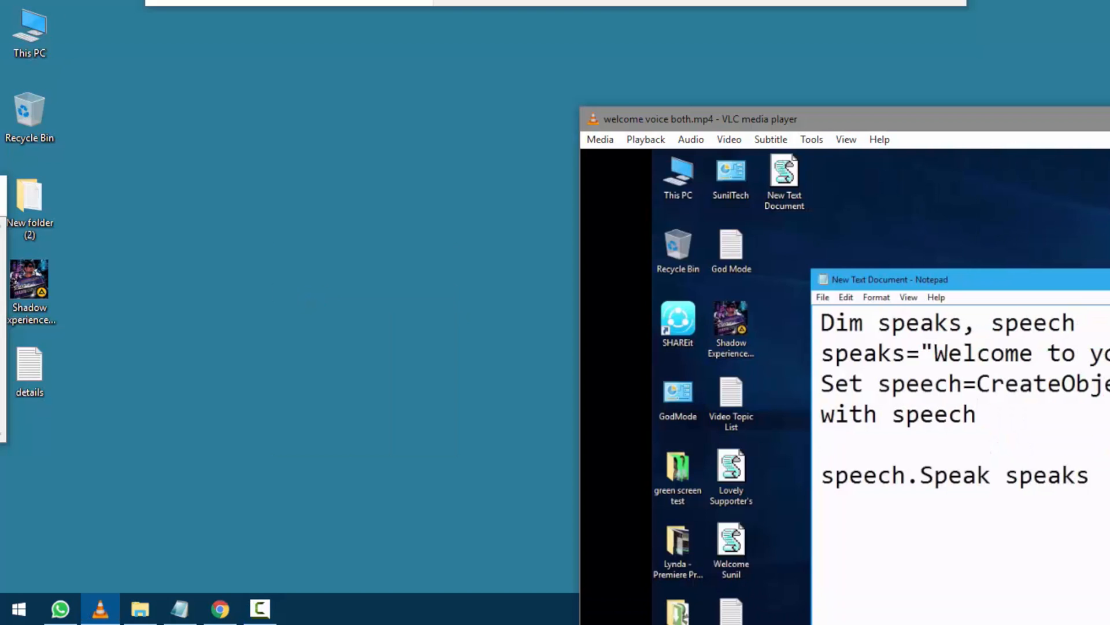
# - Launch Preme for Windows from the tray so its splash screen covers the VLC clip
pyautogui.click(60, 608)
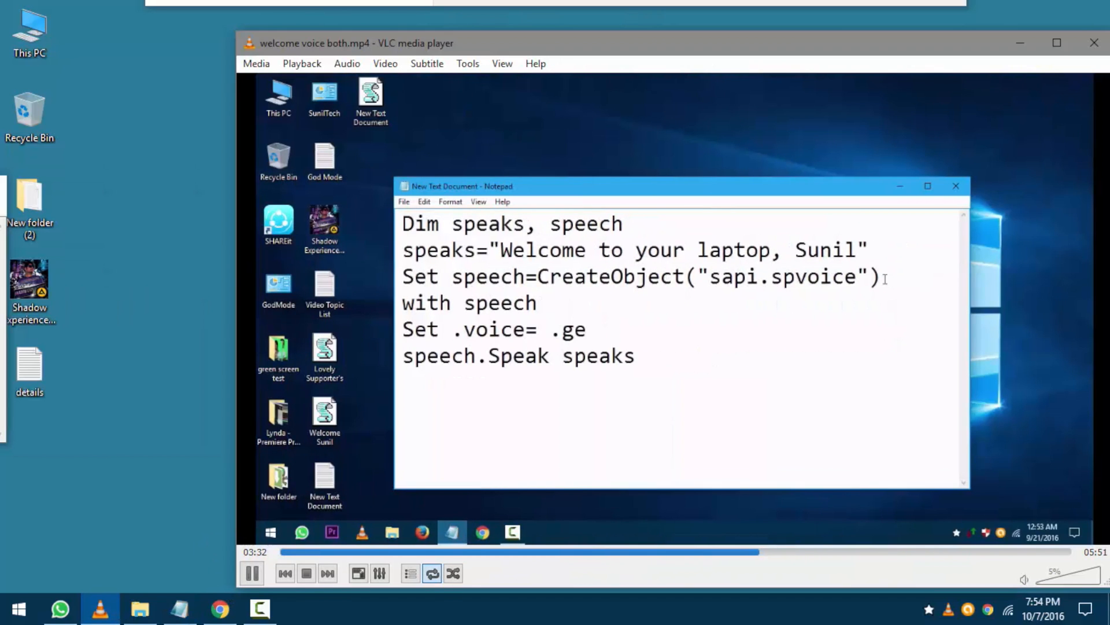
pyautogui.write('t')
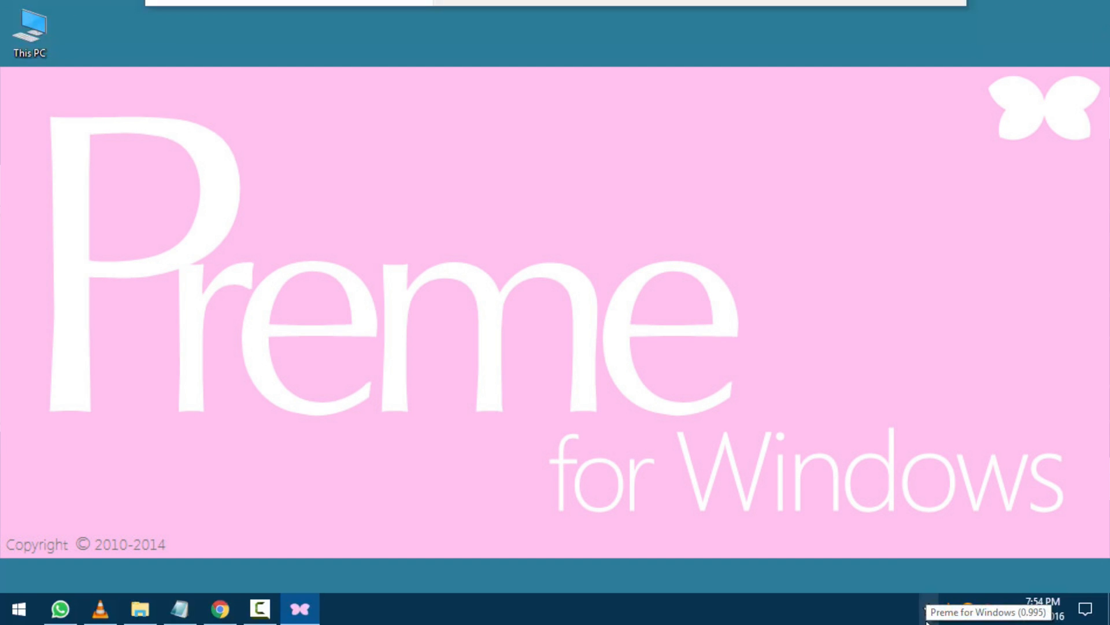
# - Bring up the Preme settings window with its feature options and Notepad preview
pyautogui.click(301, 608)
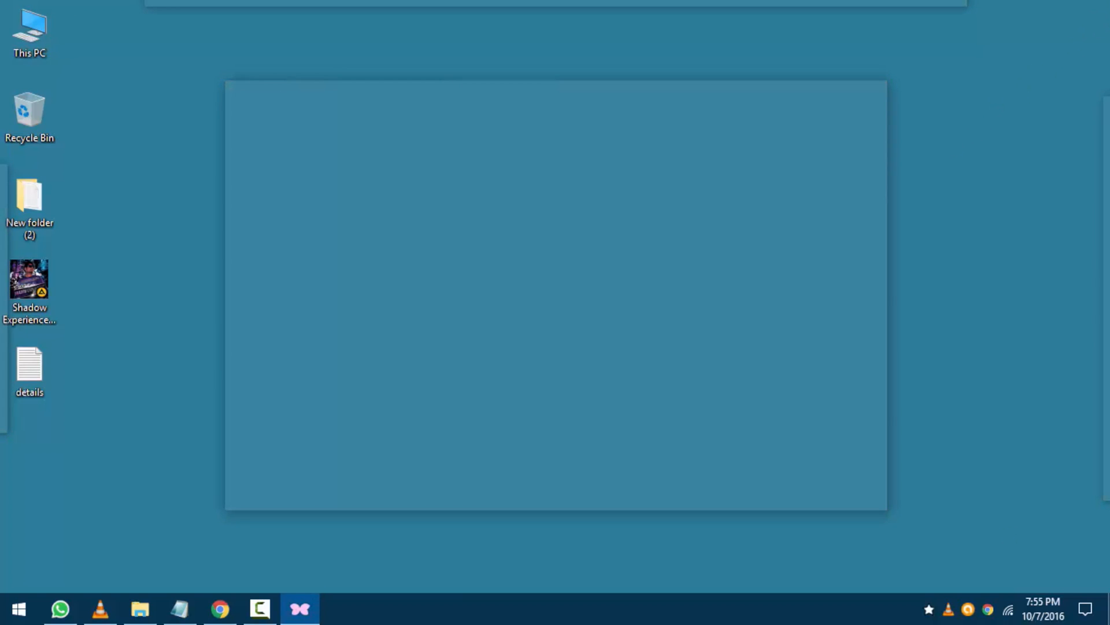
pyautogui.click(299, 609)
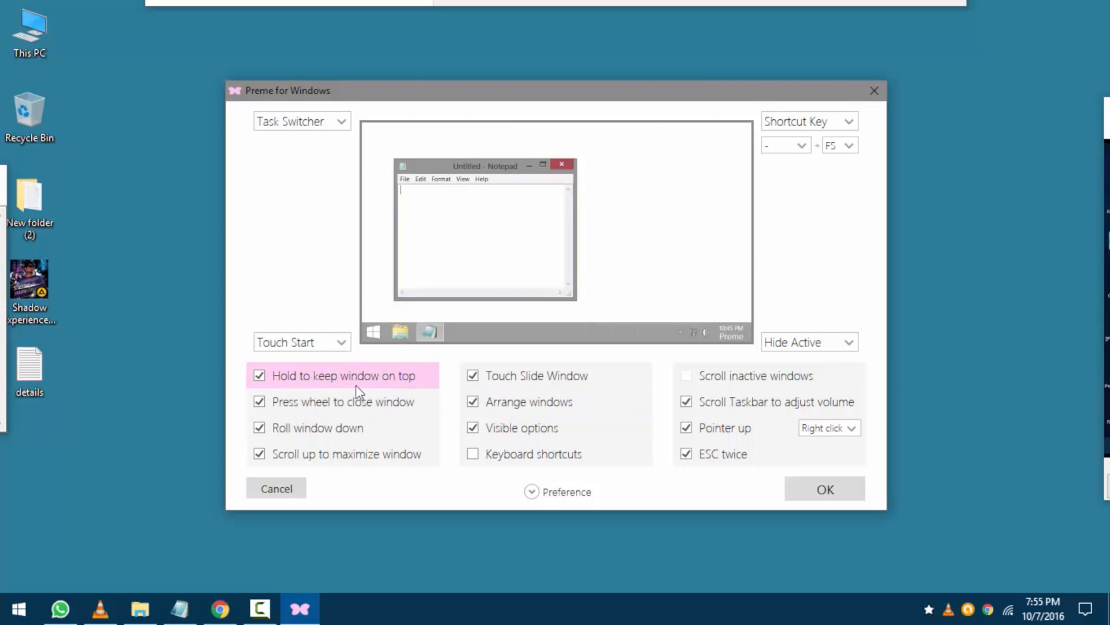
pyautogui.moveTo(345, 426)
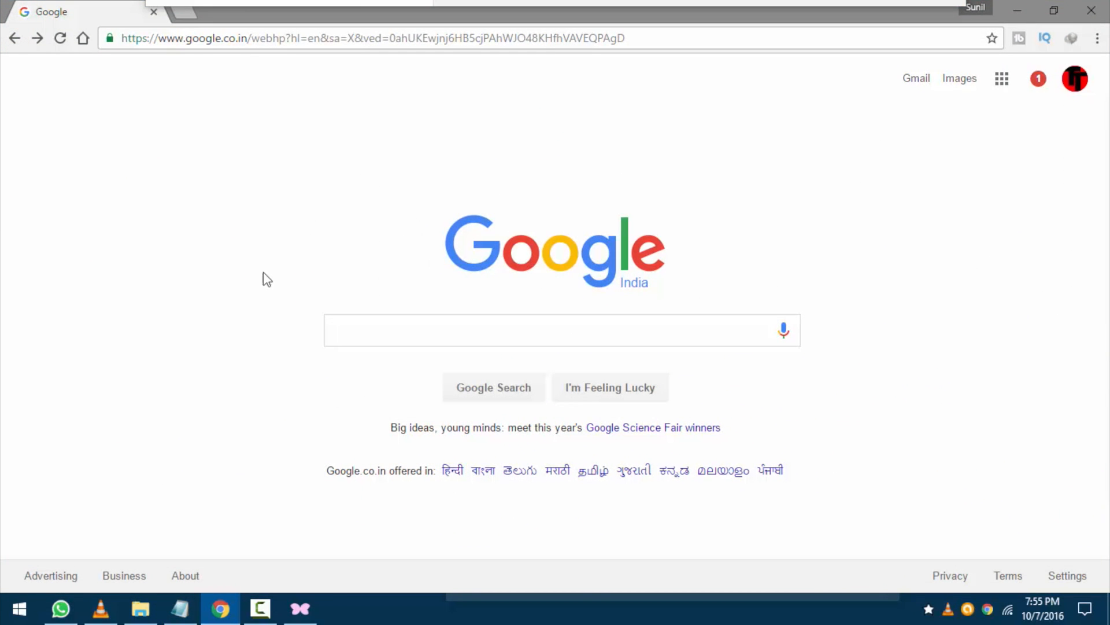
# - Show the details note beside the Google page and search Google for 'hello'
pyautogui.click(181, 608)
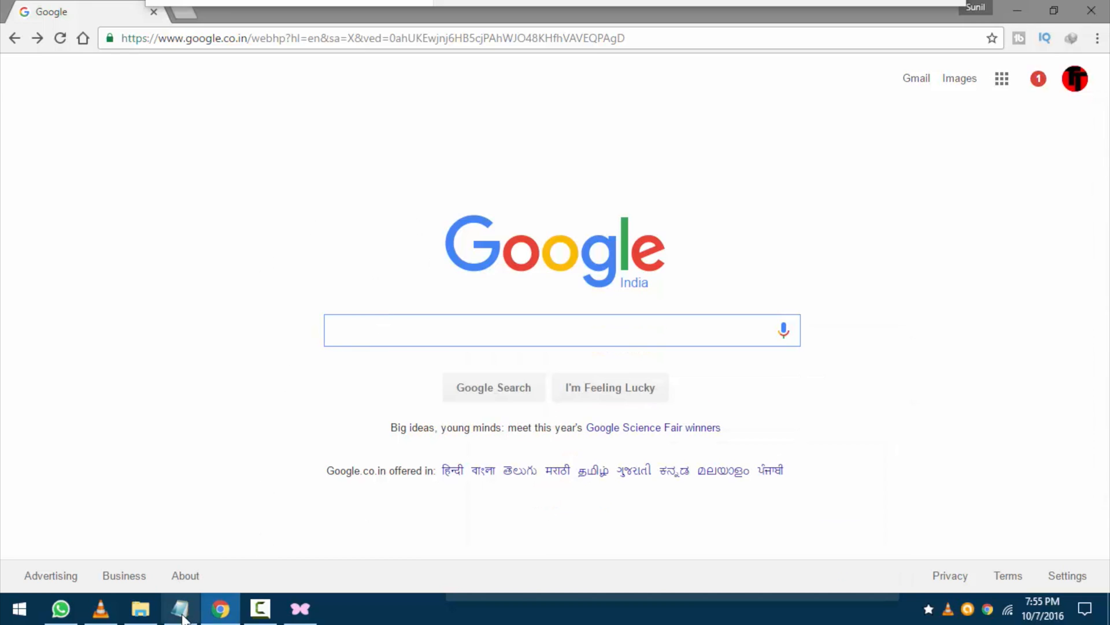
pyautogui.click(180, 608)
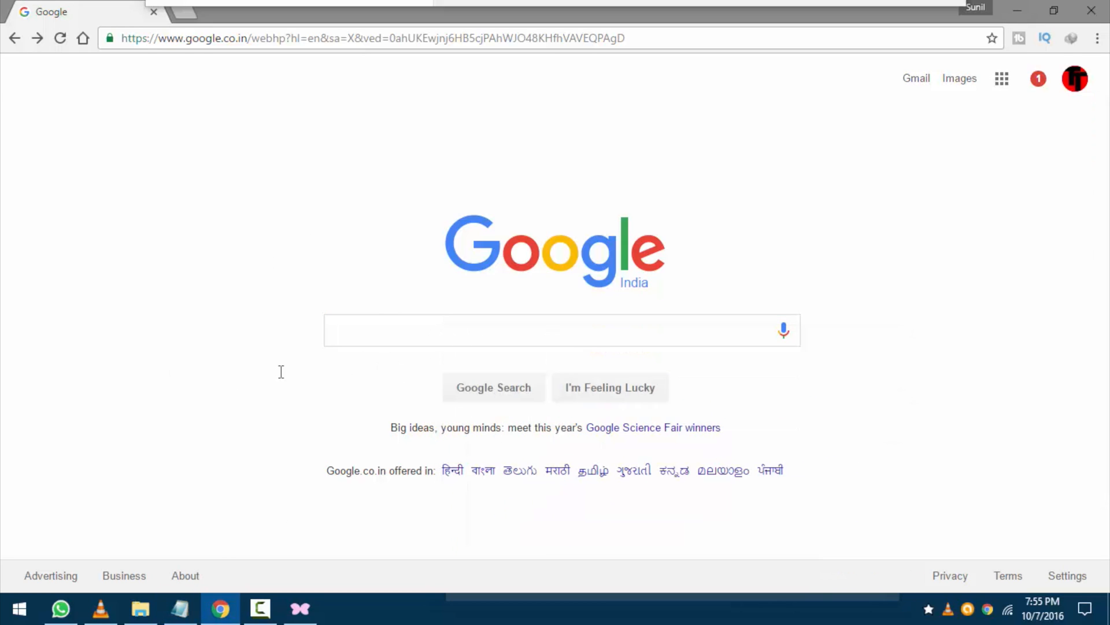
pyautogui.click(181, 609)
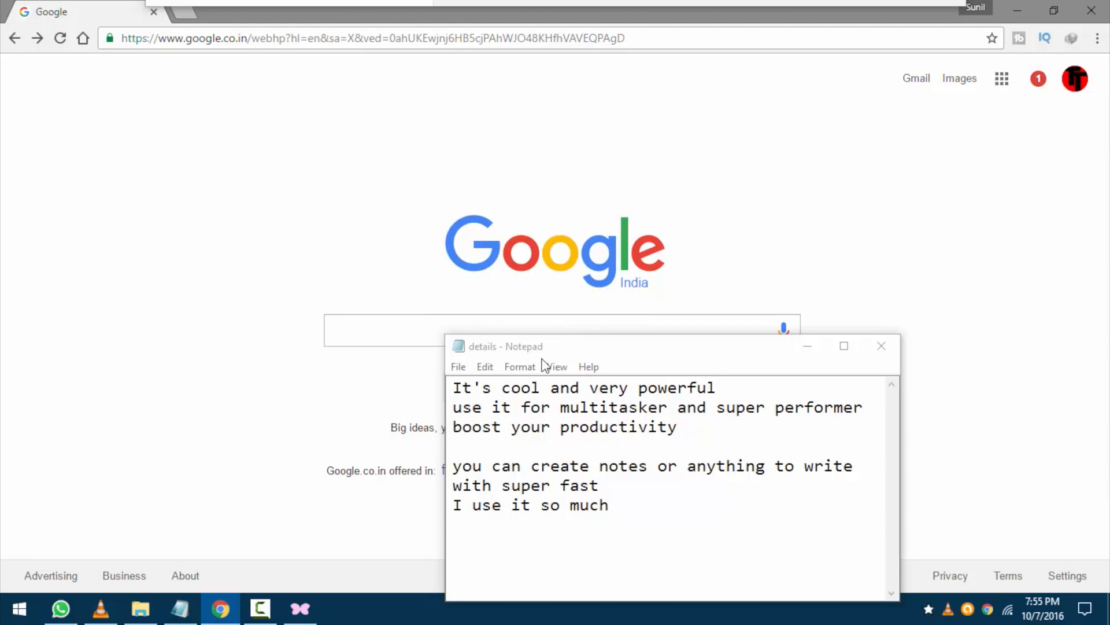
pyautogui.moveTo(505, 346); pyautogui.dragTo(708, 326)
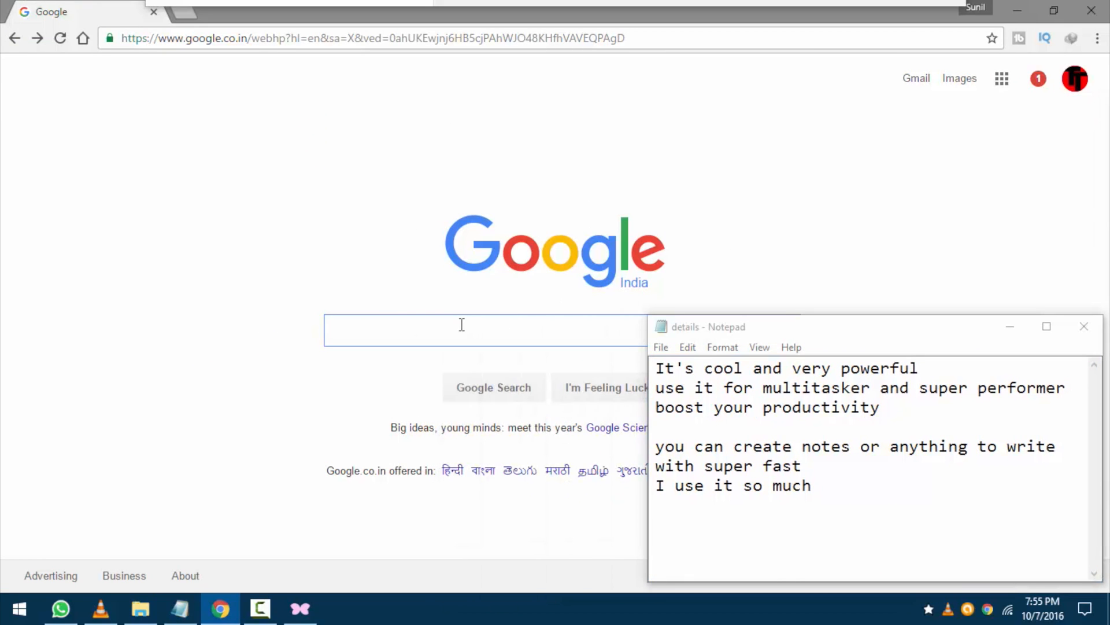
pyautogui.write('hello')
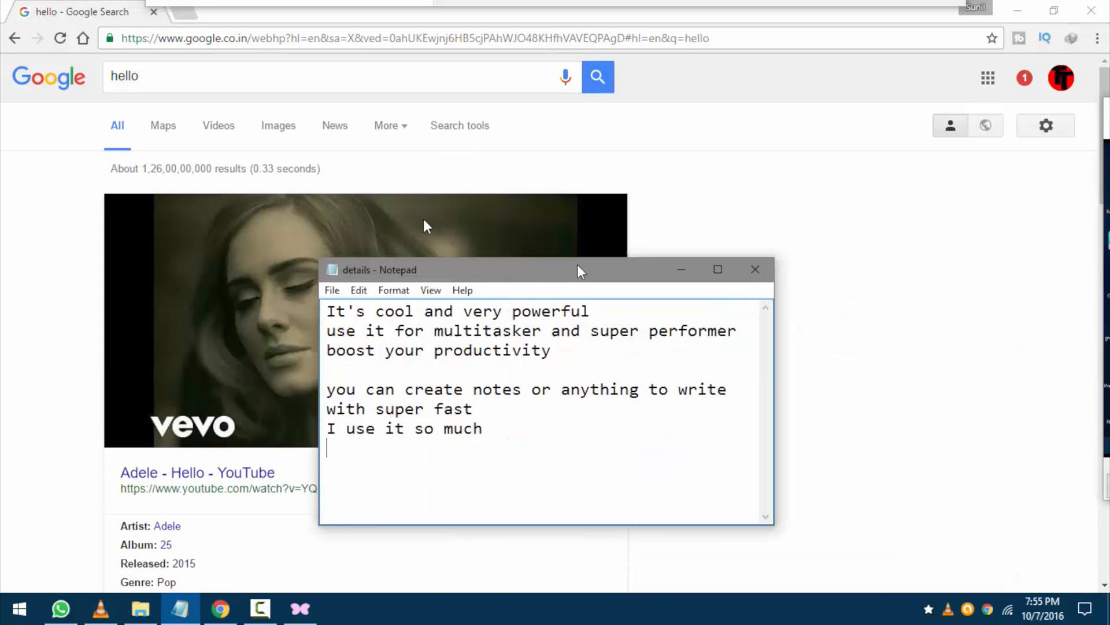
# - Add a 'hello' line to the note over the results, return to Google home and minimize the note
pyautogui.moveTo(581, 270); pyautogui.dragTo(701, 240)
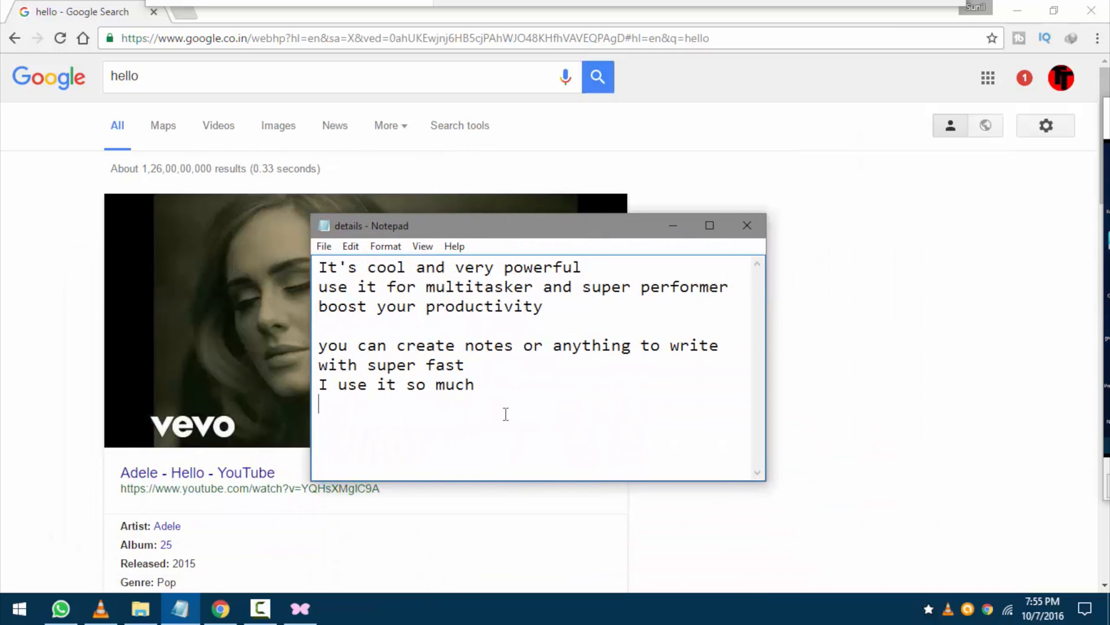
pyautogui.write('hell')
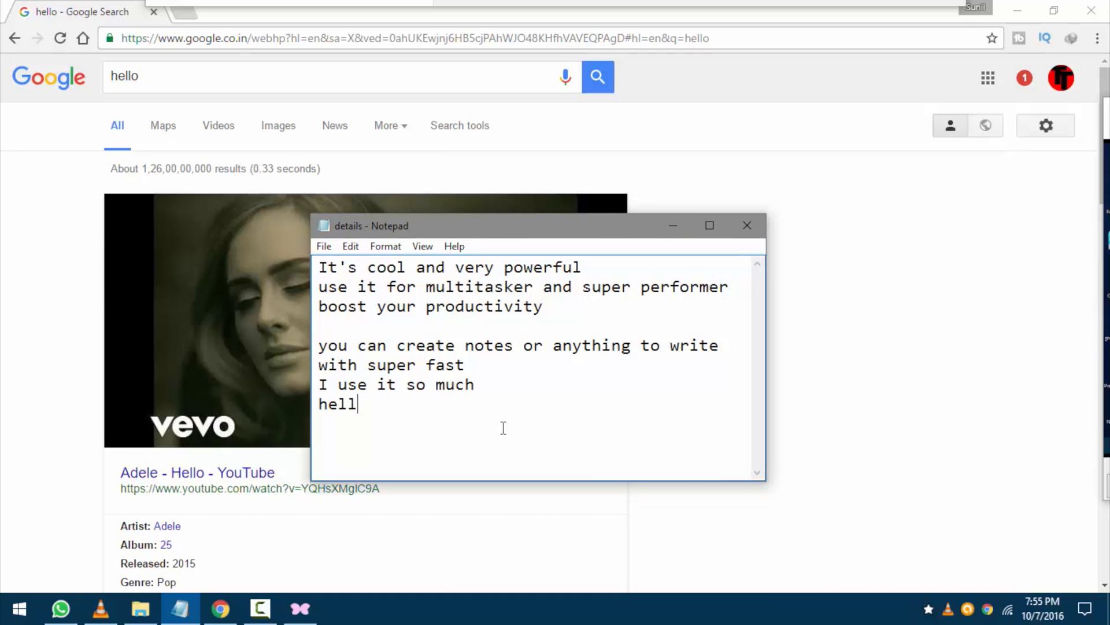
pyautogui.press('enter')
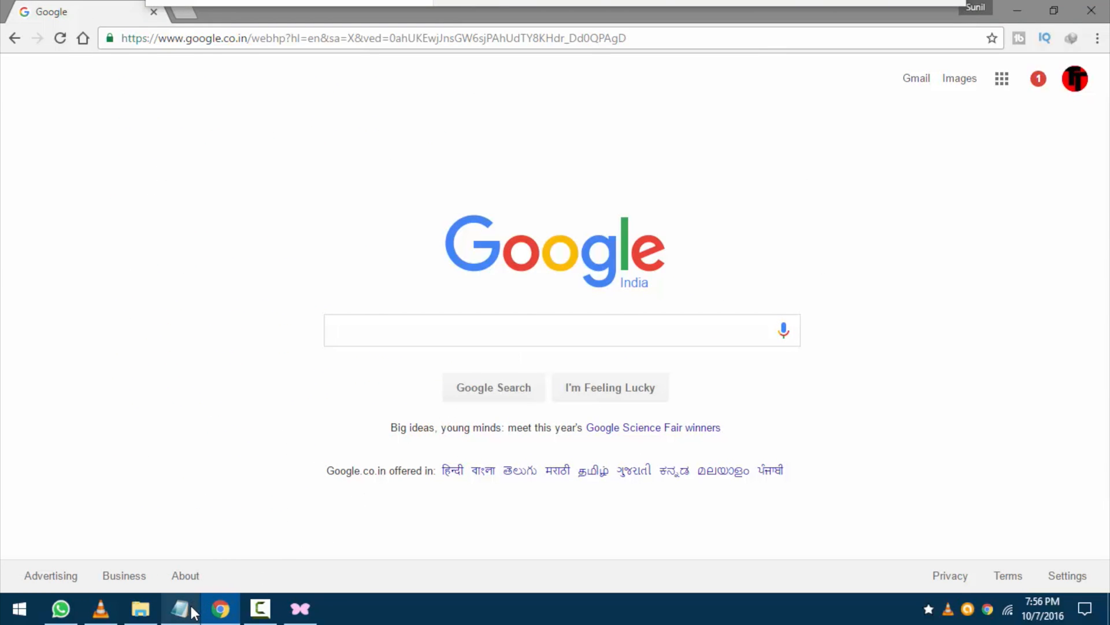
pyautogui.click(181, 608)
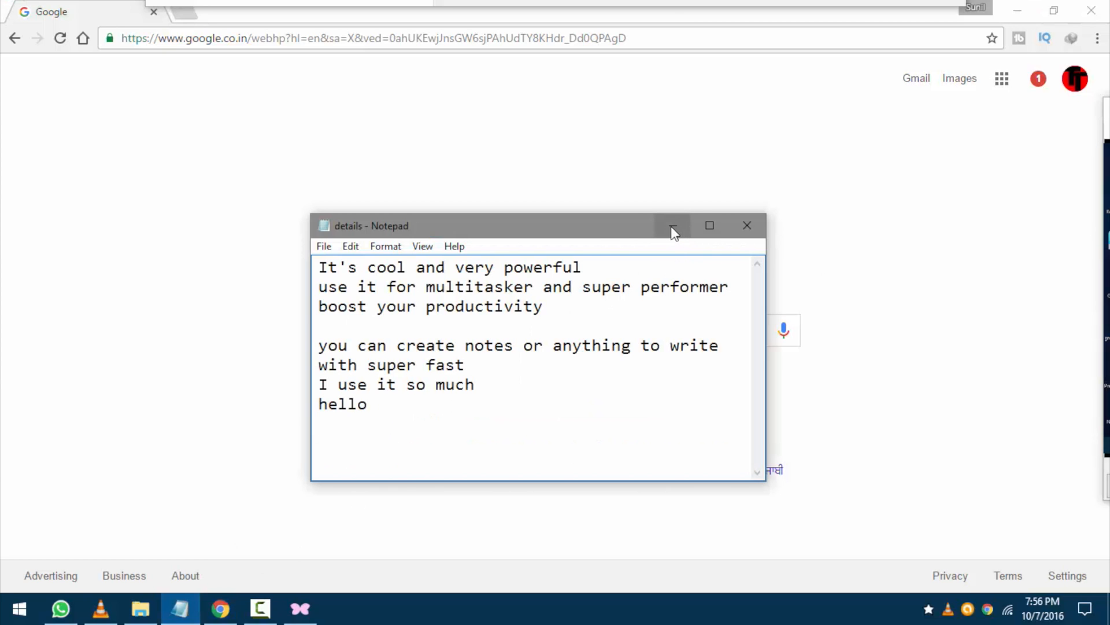
pyautogui.click(672, 225)
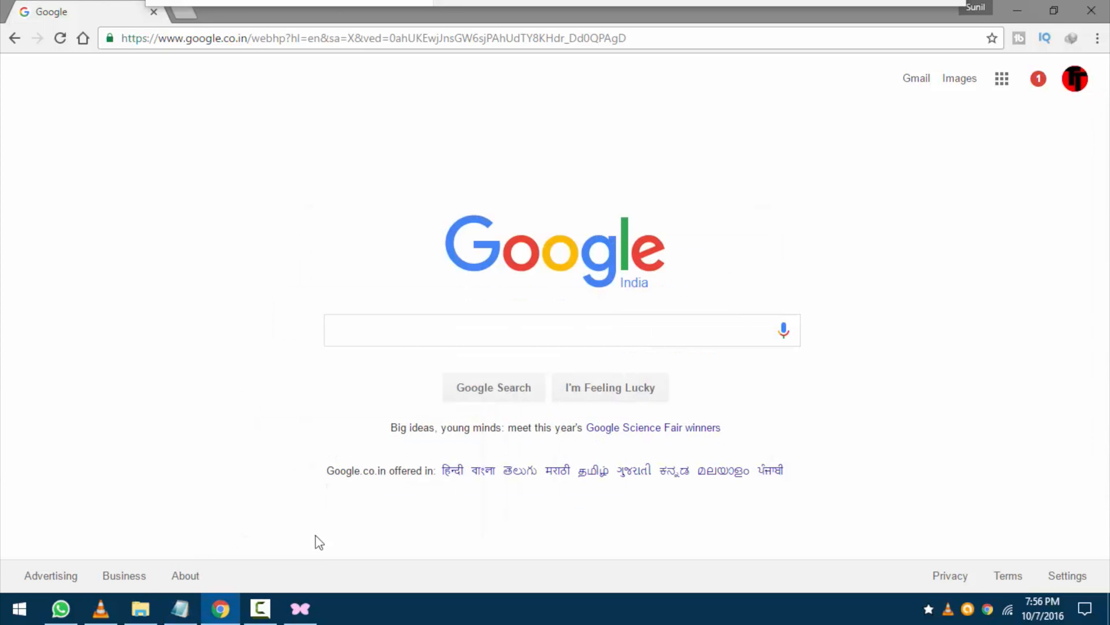
# - Bring the details note back and slide it to the left screen edge
pyautogui.click(180, 607)
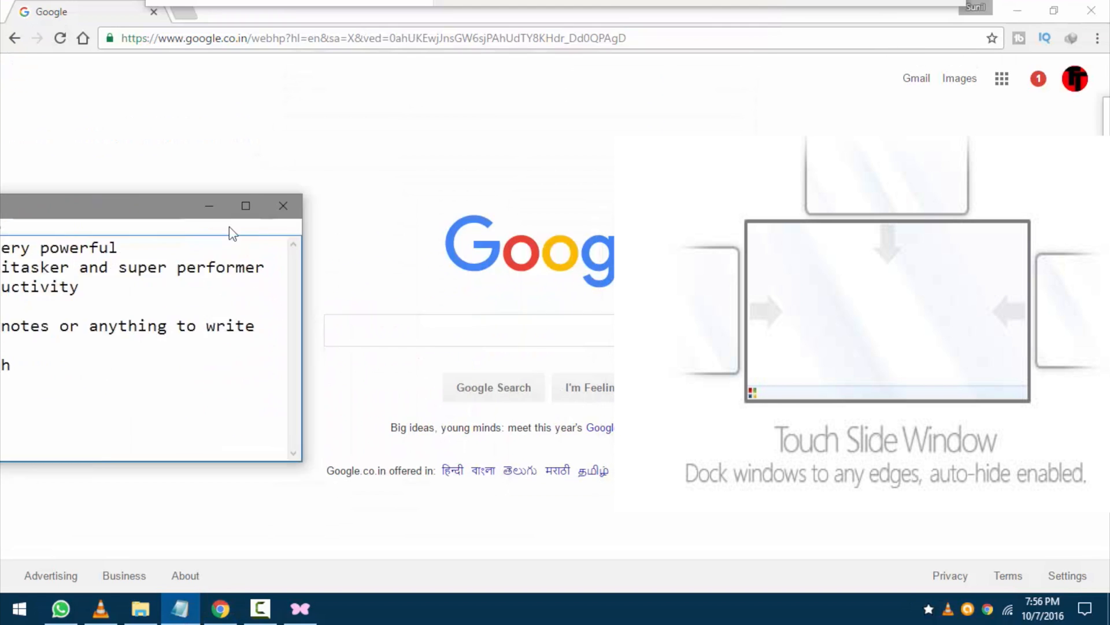
pyautogui.moveTo(149, 206); pyautogui.dragTo(234, 187)
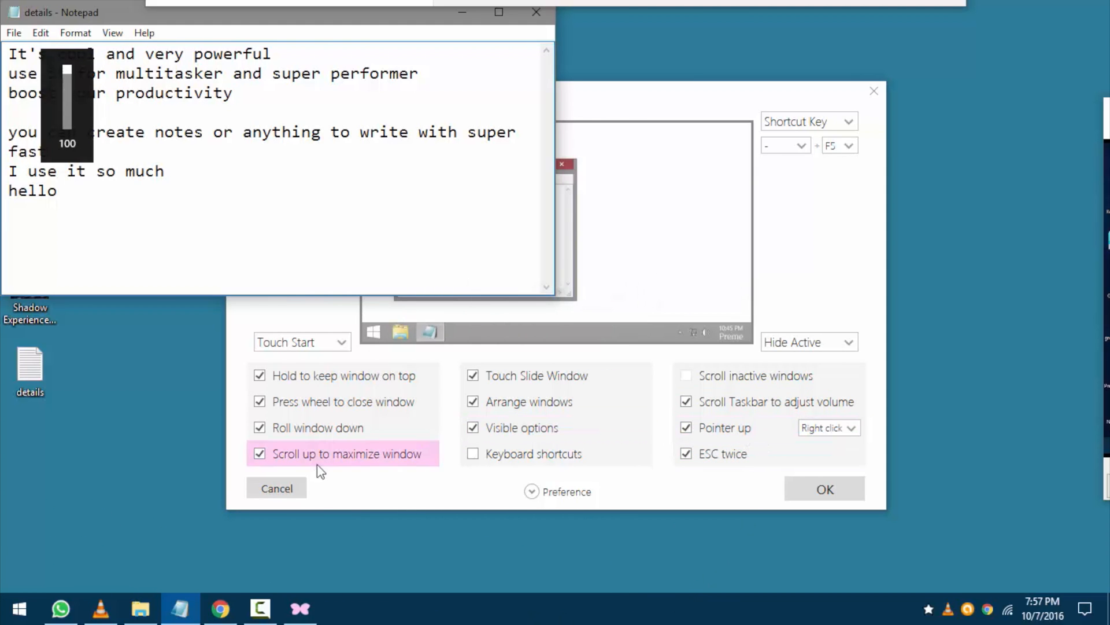
# - Reopen the Preme settings and expand the Preference row with uninstall, advanced and update actions
pyautogui.rightClick(181, 608)
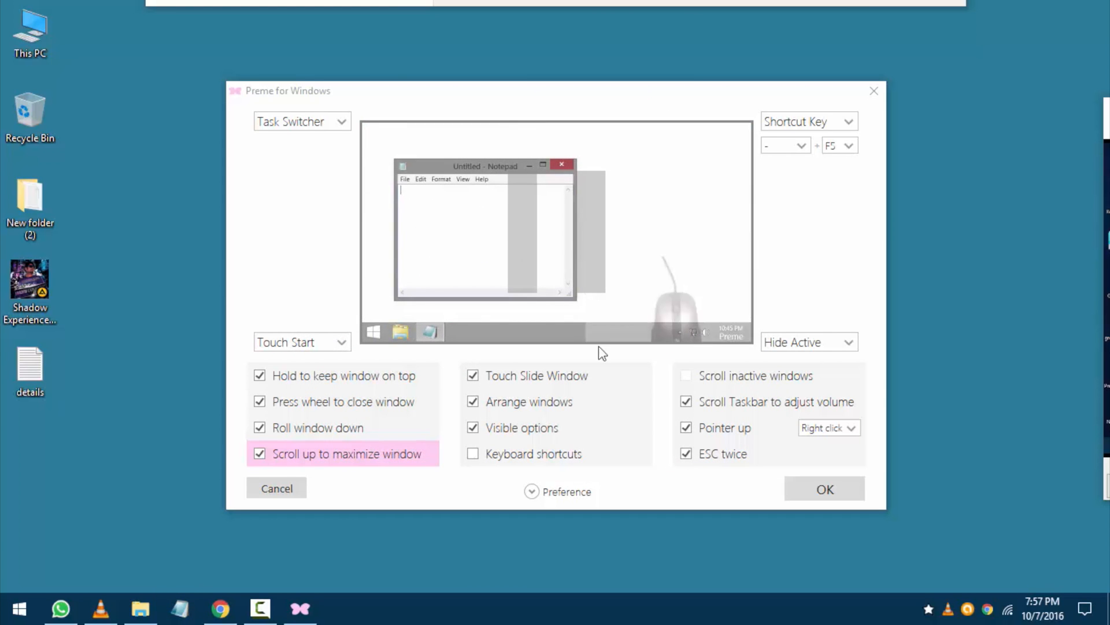
pyautogui.click(472, 453)
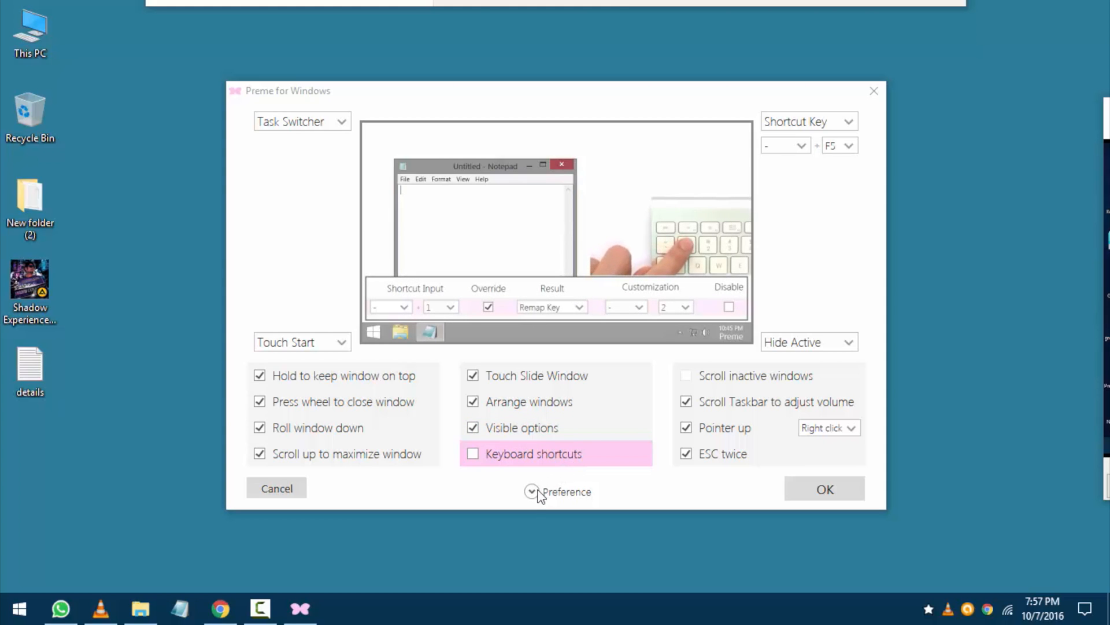
pyautogui.click(532, 491)
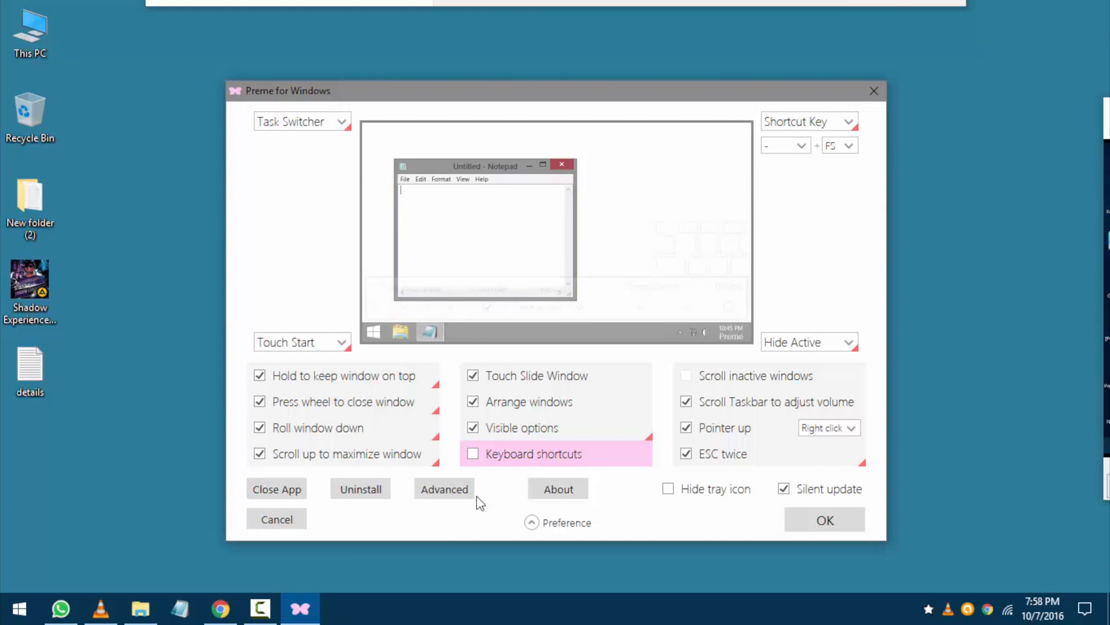
# - From the About screen, load premeforwindows.com in Chrome
pyautogui.click(557, 489)
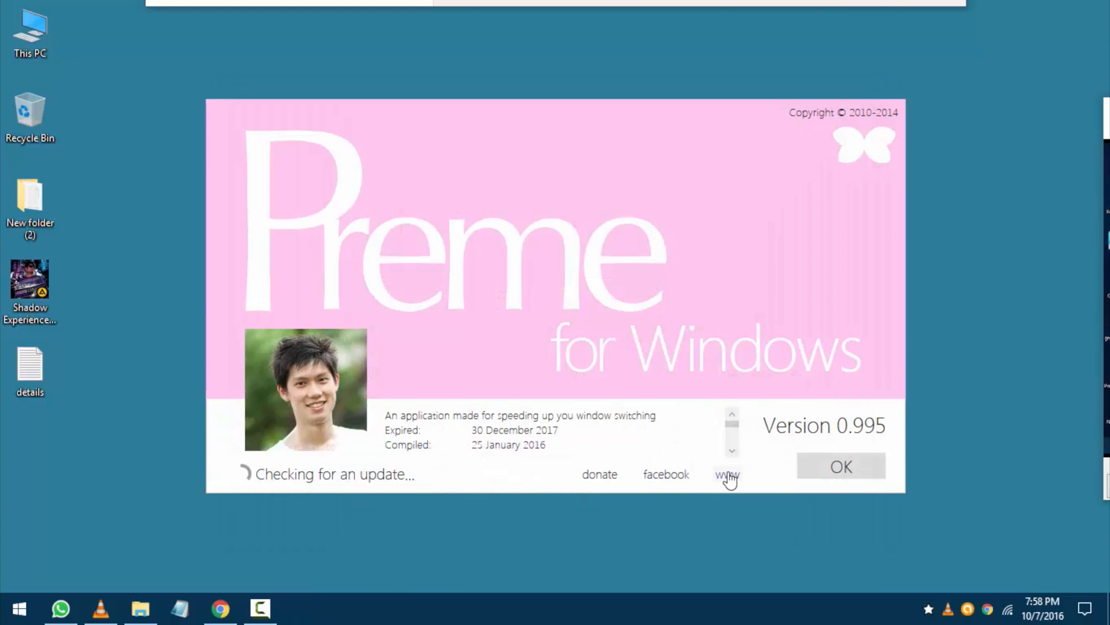
pyautogui.click(726, 474)
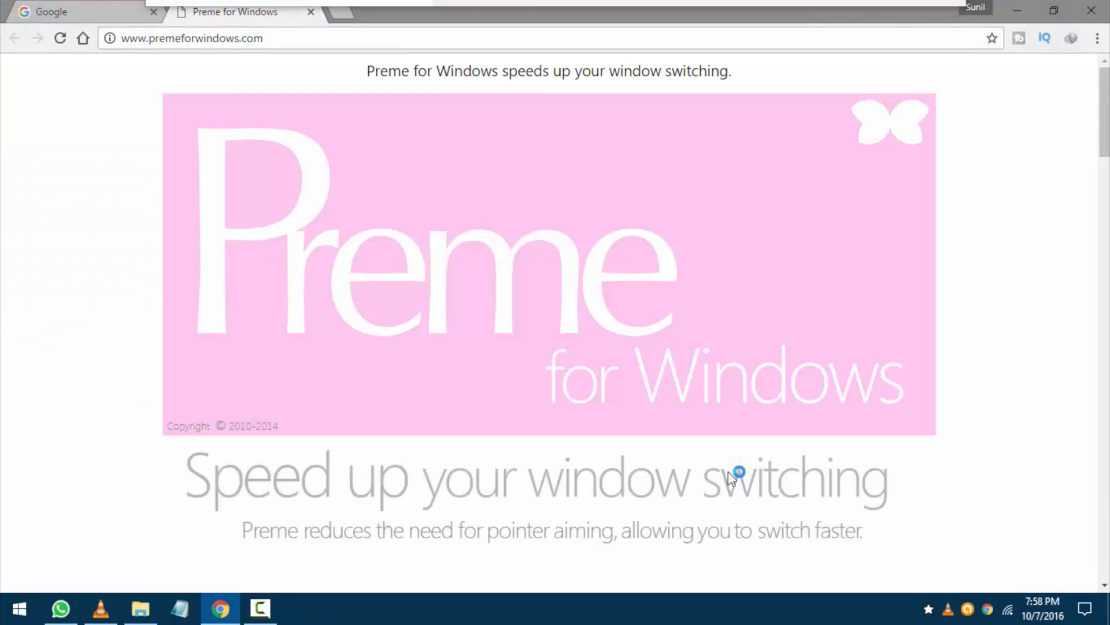
pyautogui.click(191, 39)
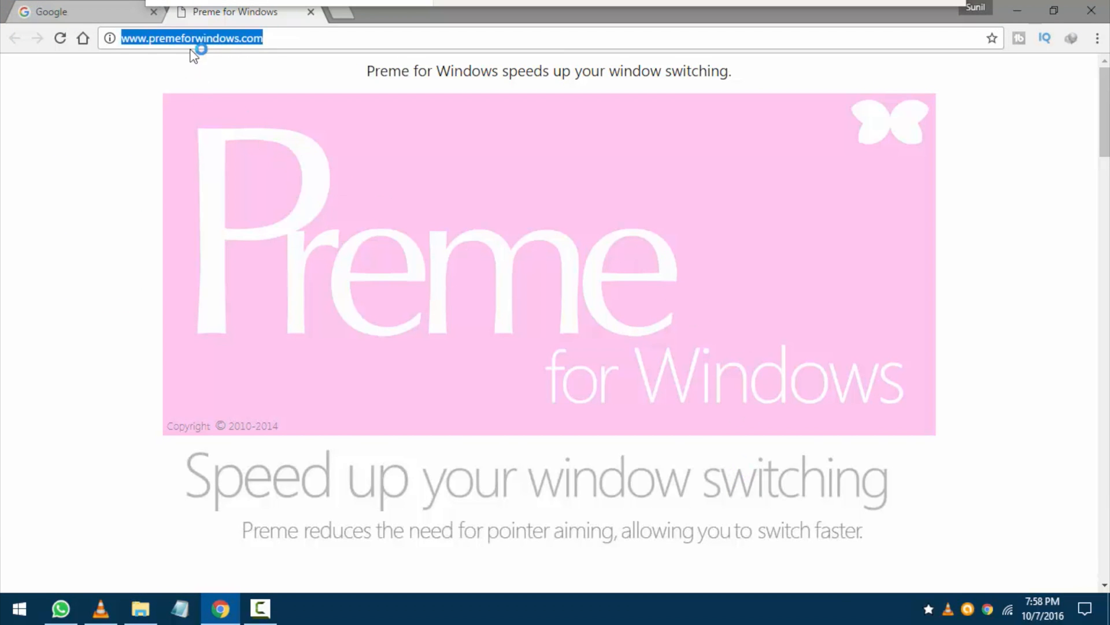
# - Scroll through the site's feature list such as window arranging and key remapping
pyautogui.scroll(-3)
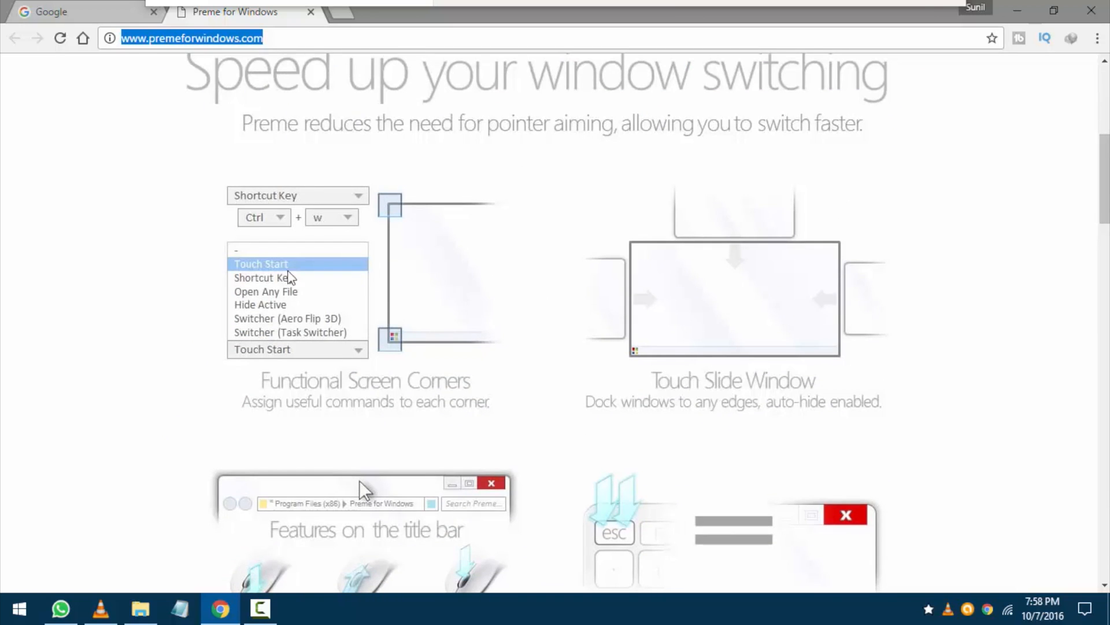
pyautogui.scroll(-3)
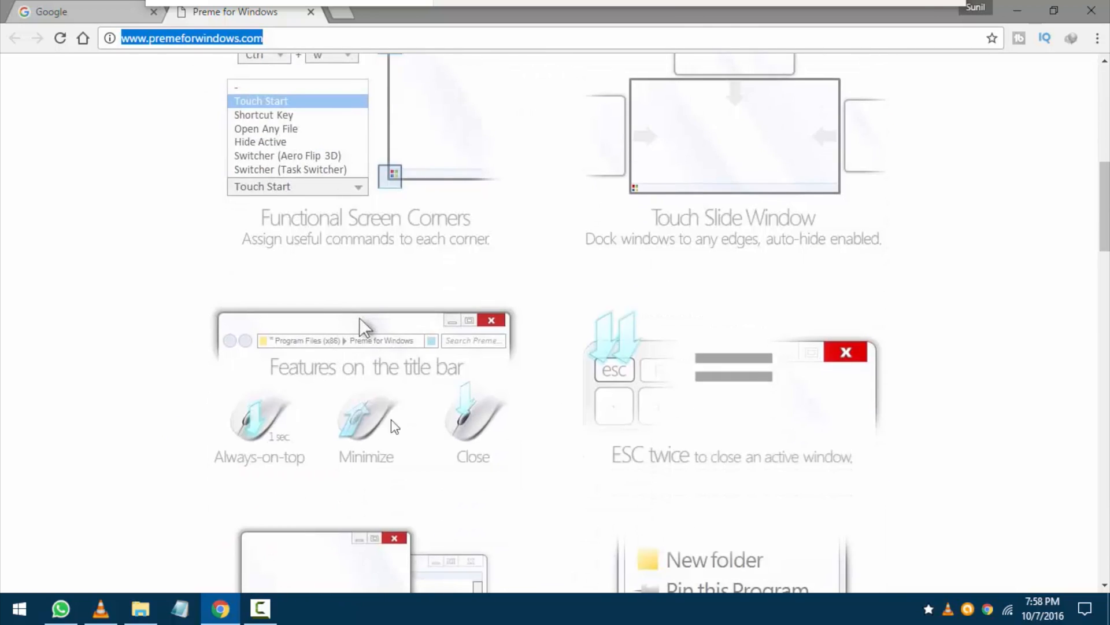
pyautogui.scroll(-3)
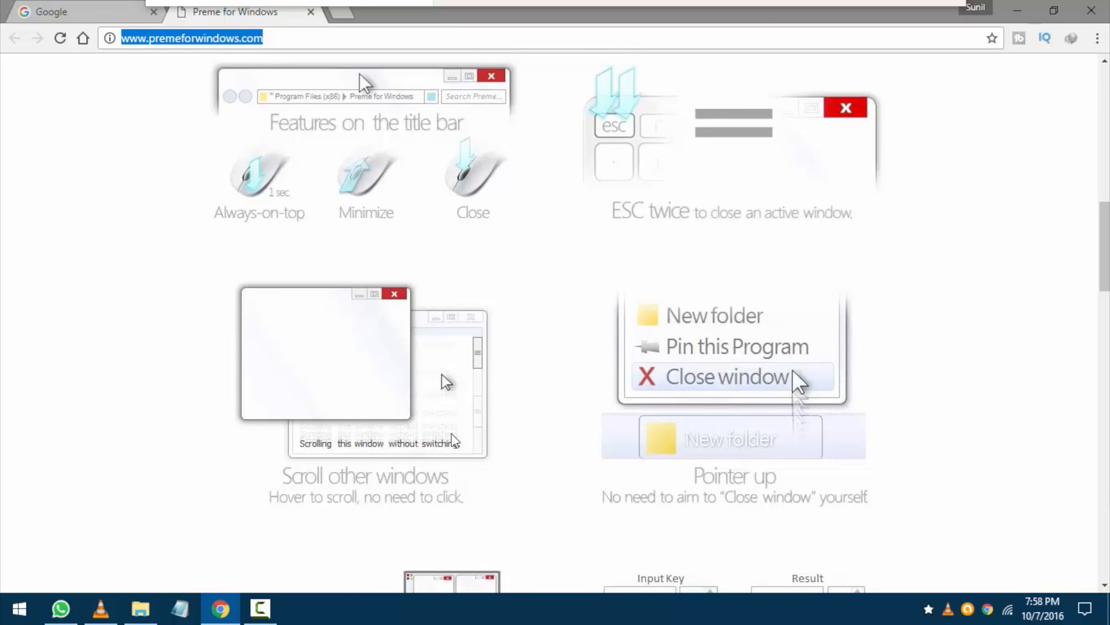
pyautogui.scroll(-3)
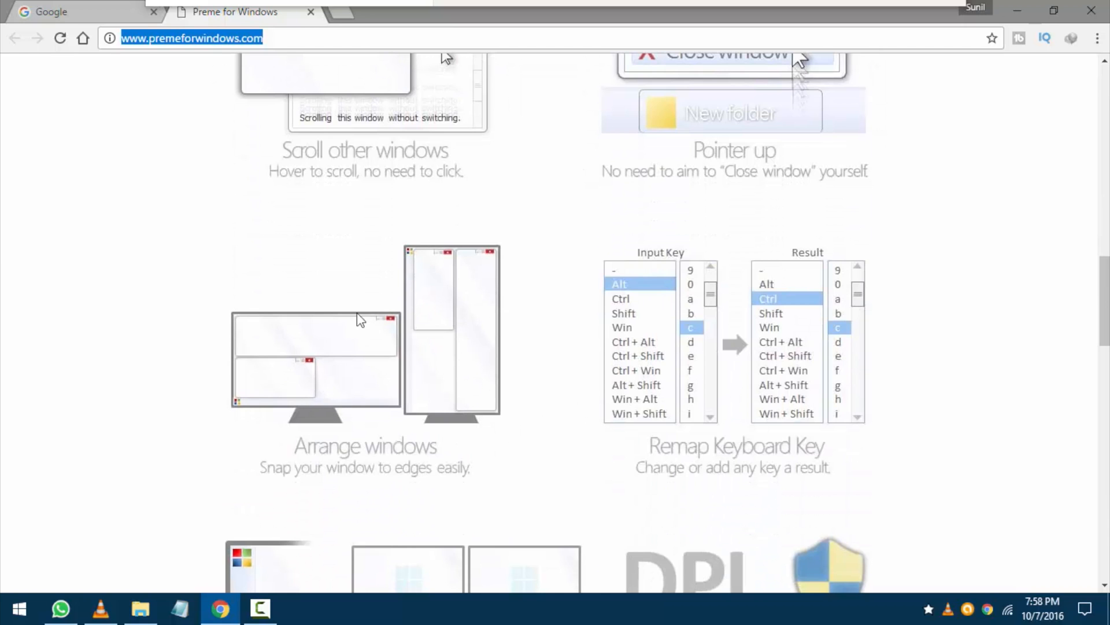
pyautogui.moveTo(811, 336)
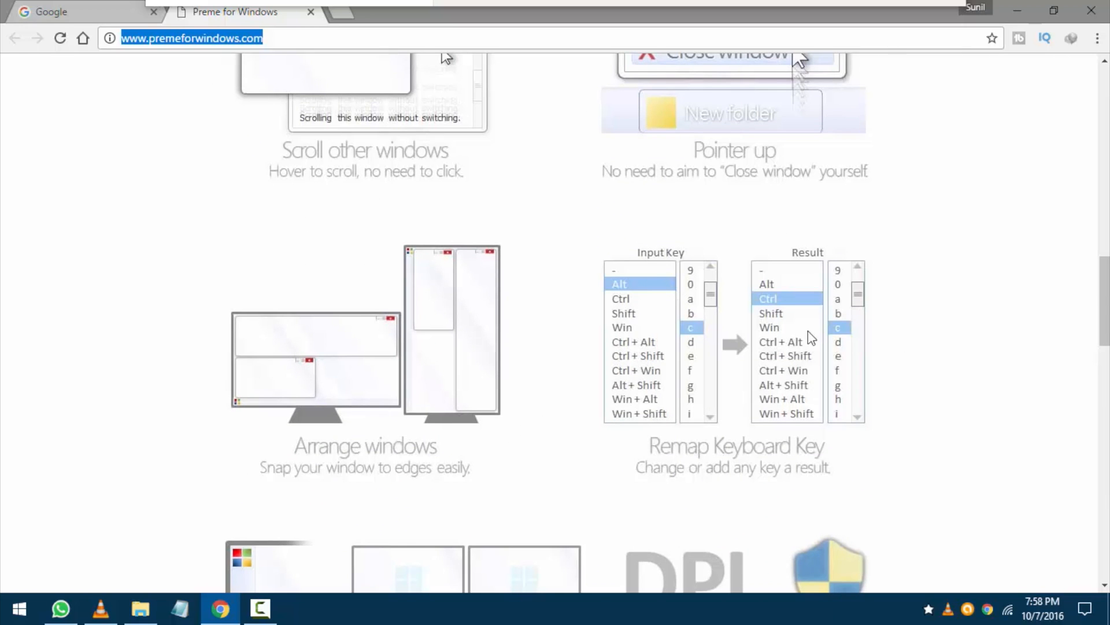